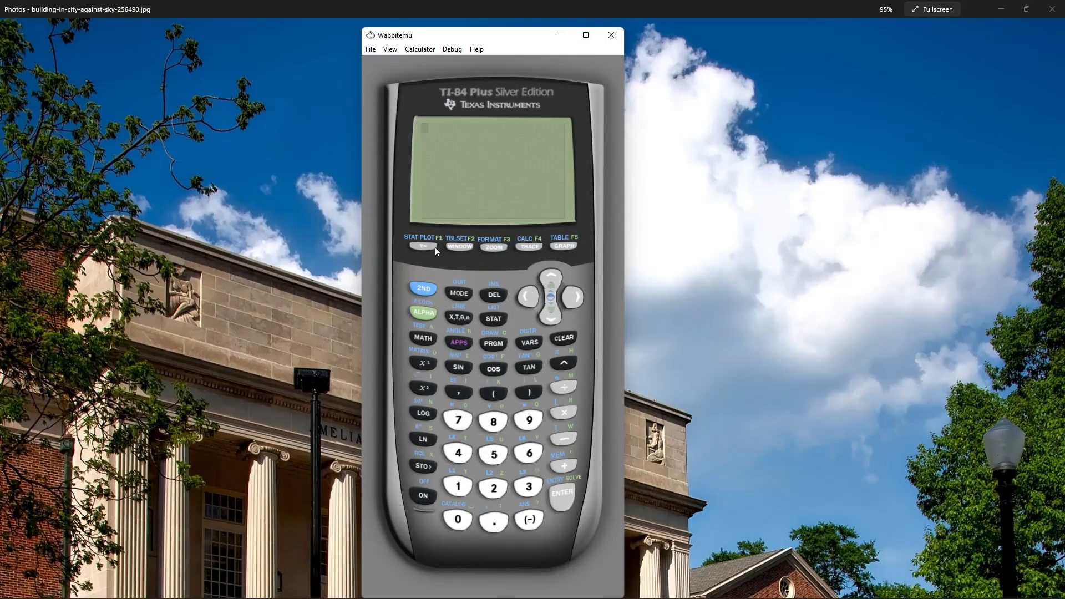
mouse_move(504, 318)
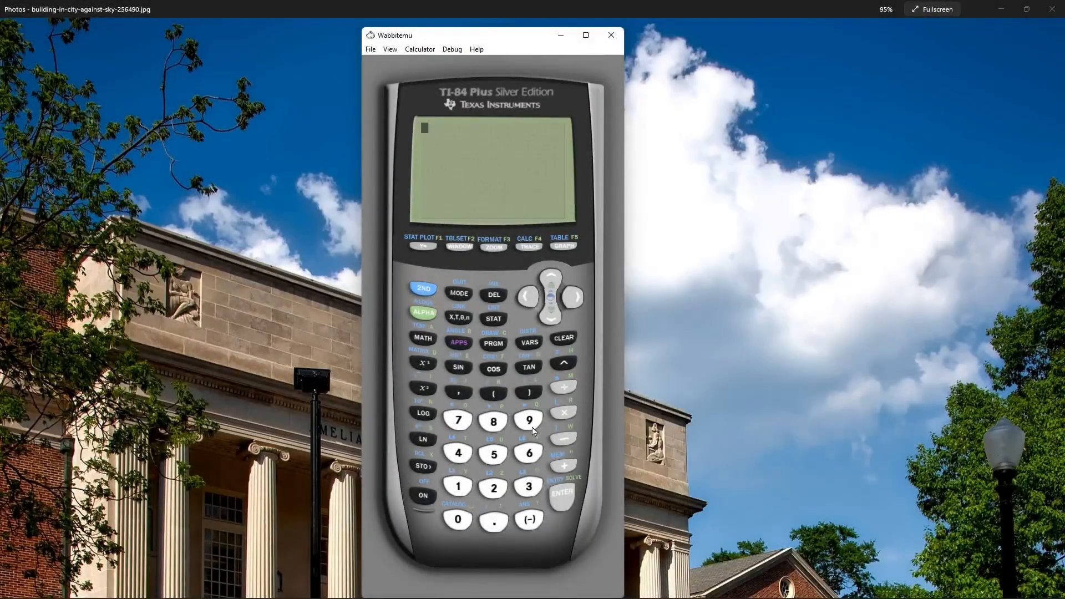
Enter Y1 = X²+X−6 in the Y= function list and commit it.
left_click(421, 246)
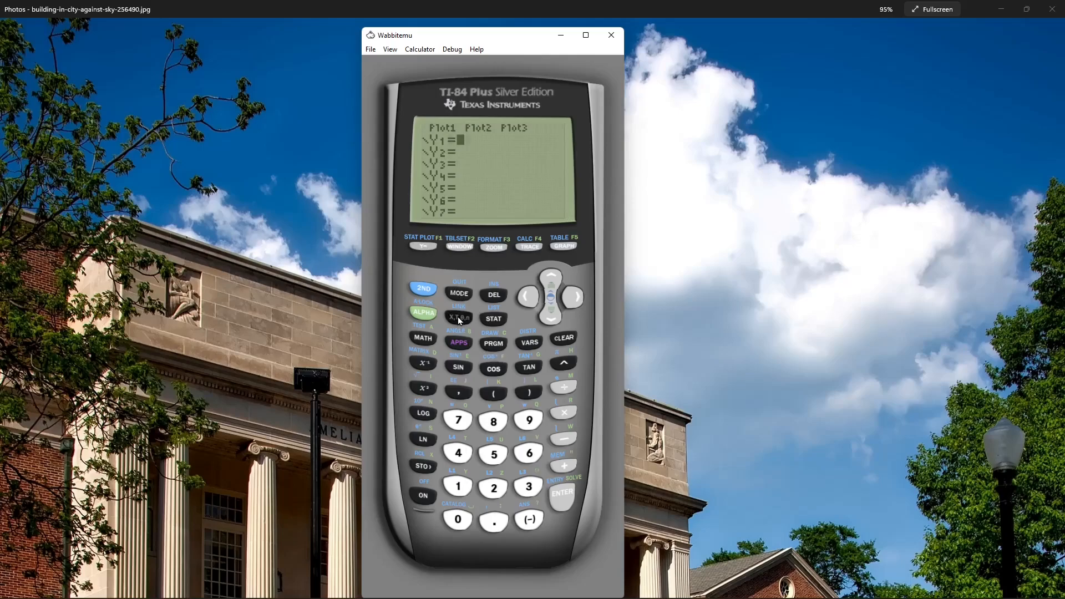
left_click(458, 319)
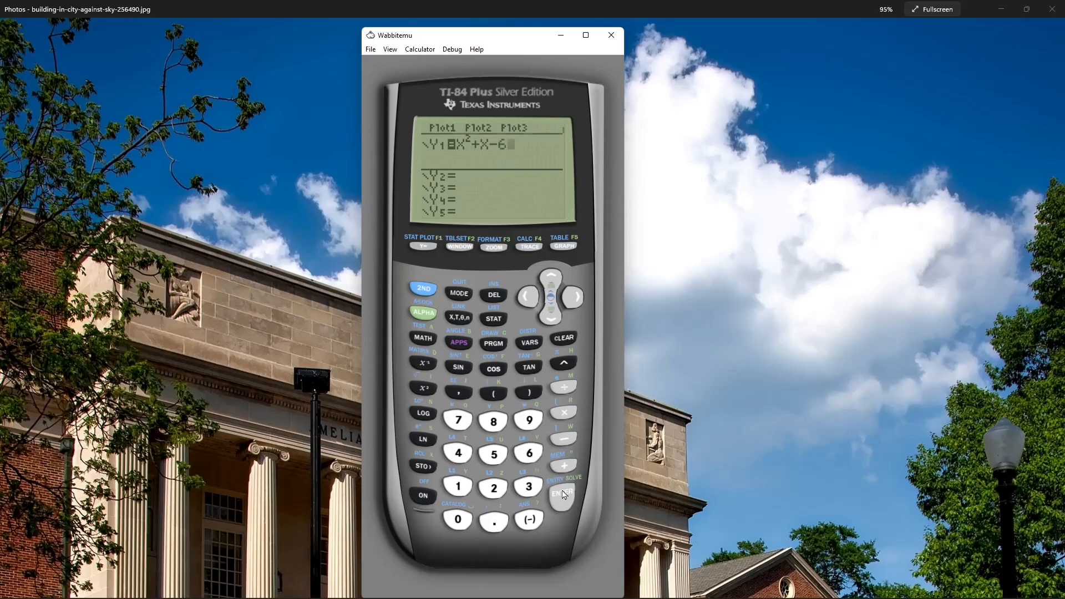
left_click(562, 493)
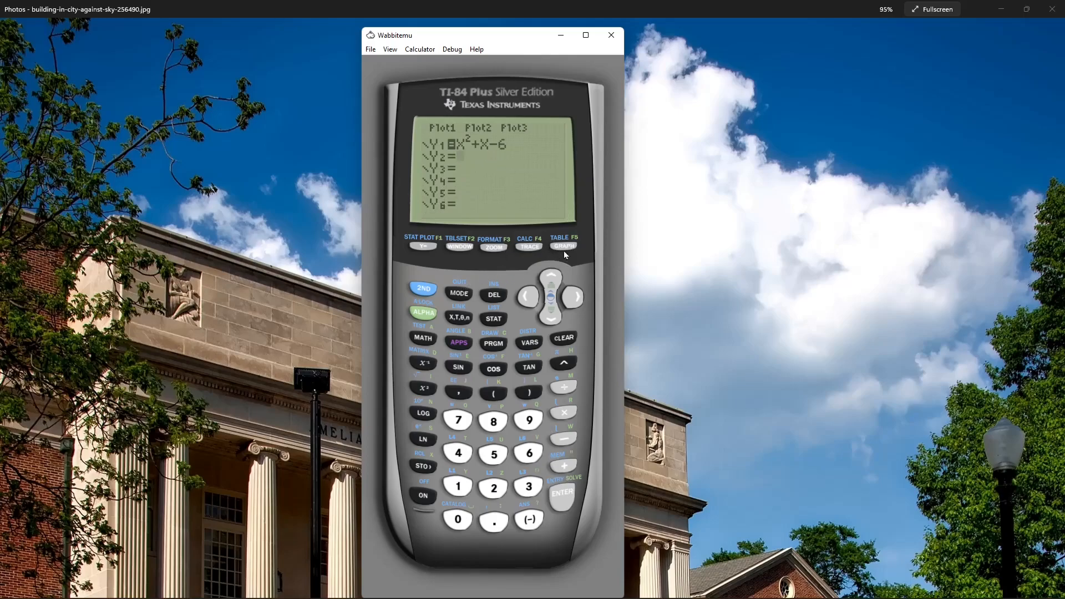
Graph Y1 to show the upward-opening parabola on the standard axes.
left_click(563, 247)
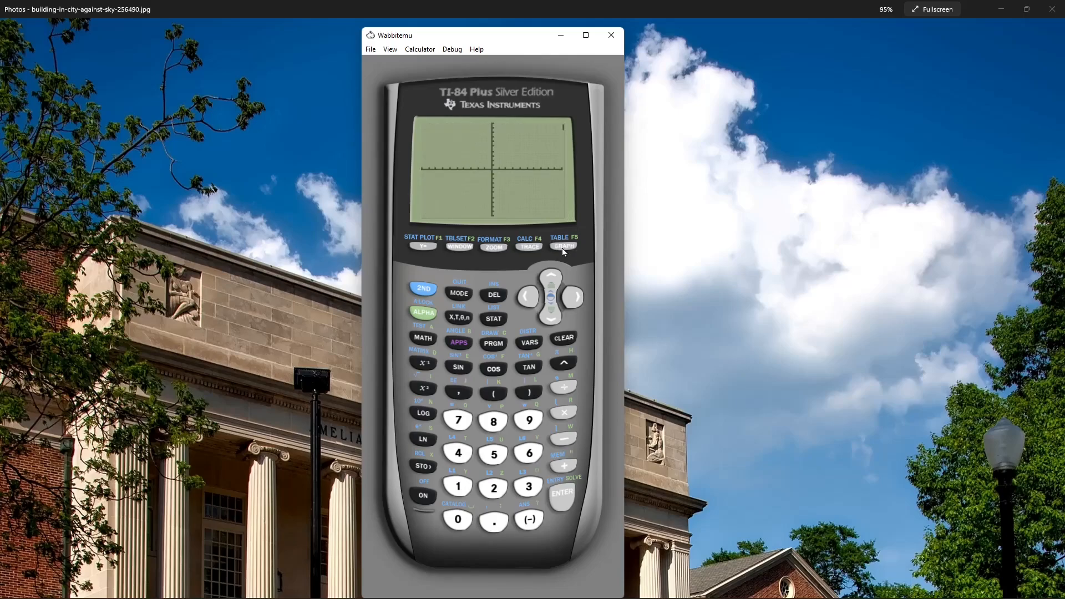
left_click(563, 246)
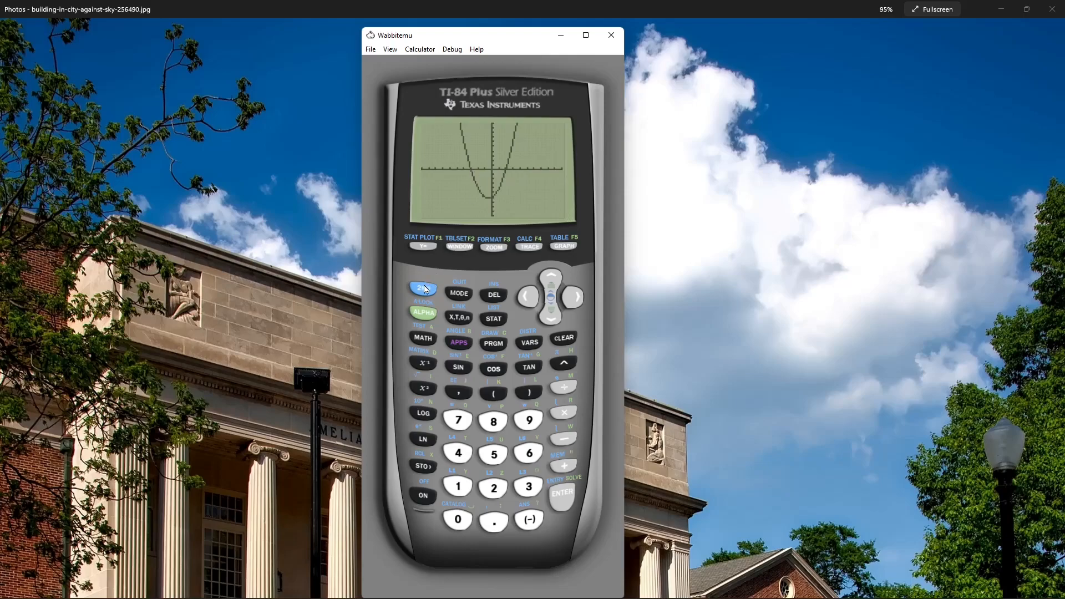
Use the zero calculation with bounds around x=−3 to report the zero at X = −3, Y = 0.
left_click(528, 246)
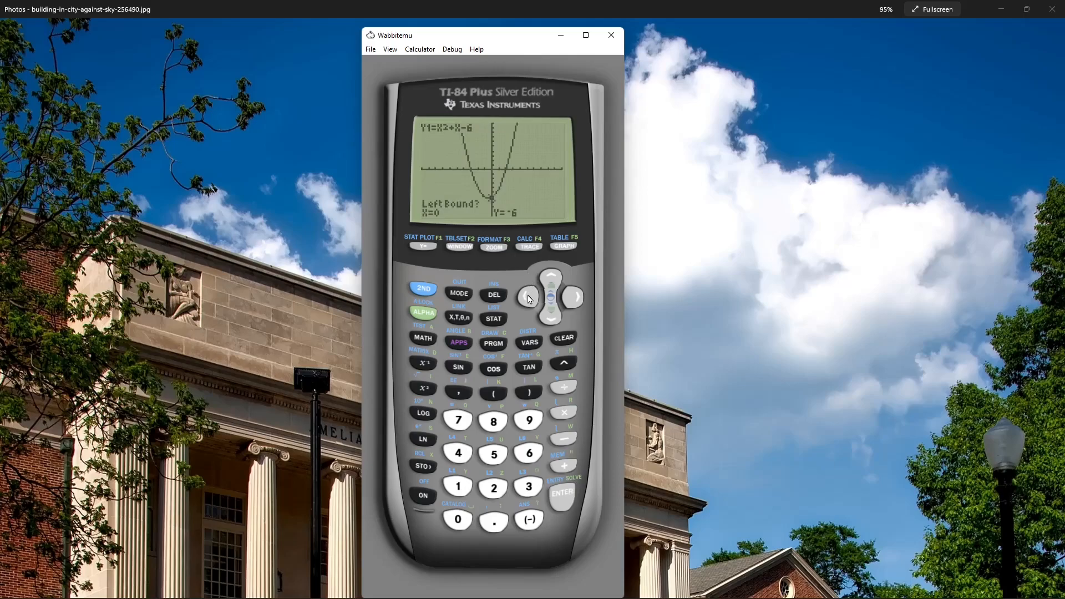
left_click(528, 297)
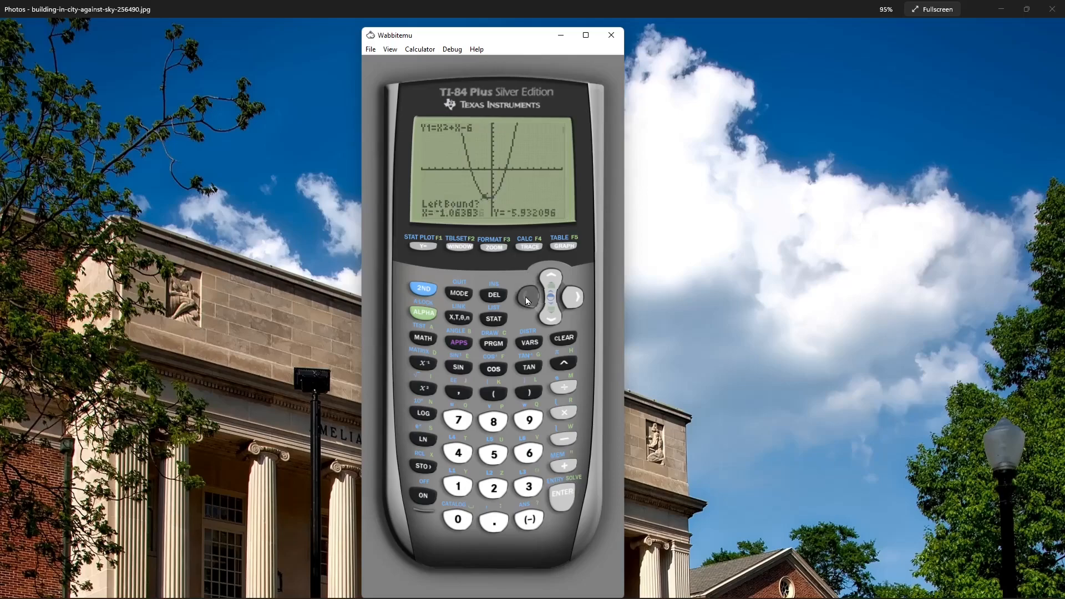
left_click(528, 297)
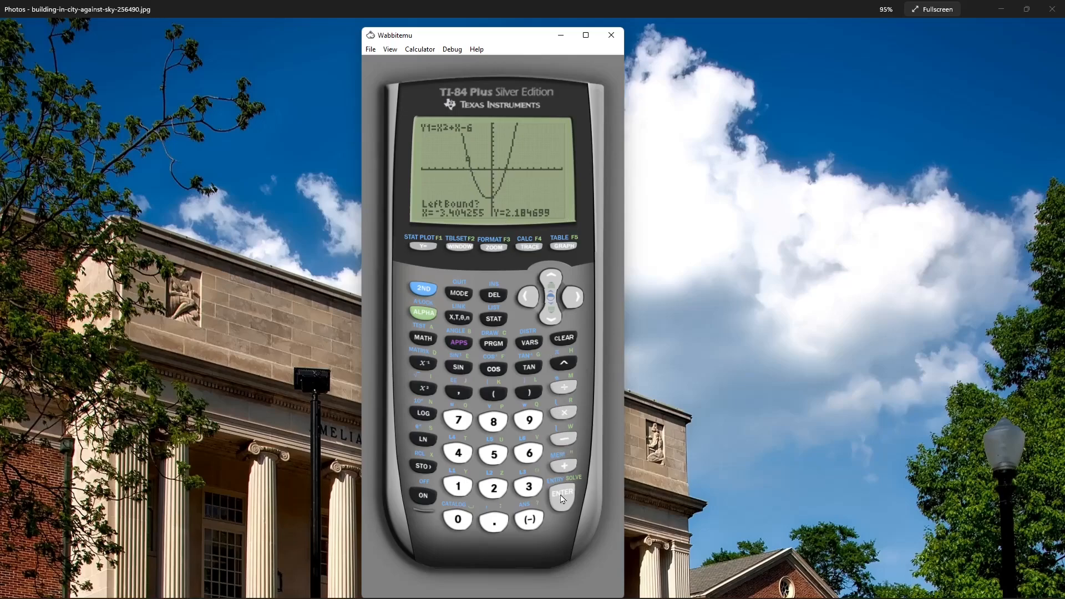
left_click(561, 492)
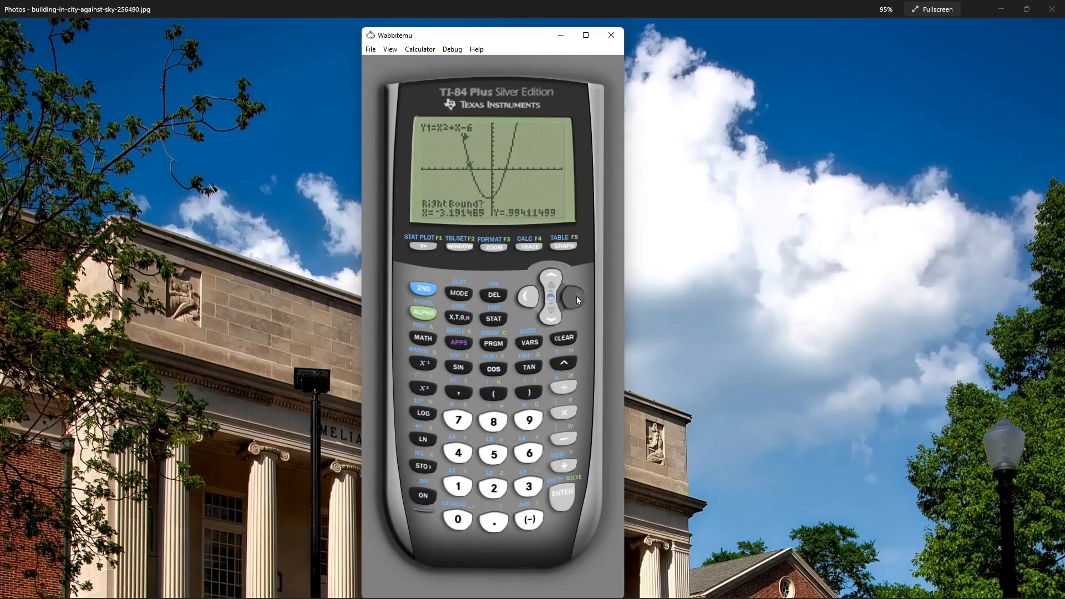
left_click(573, 297)
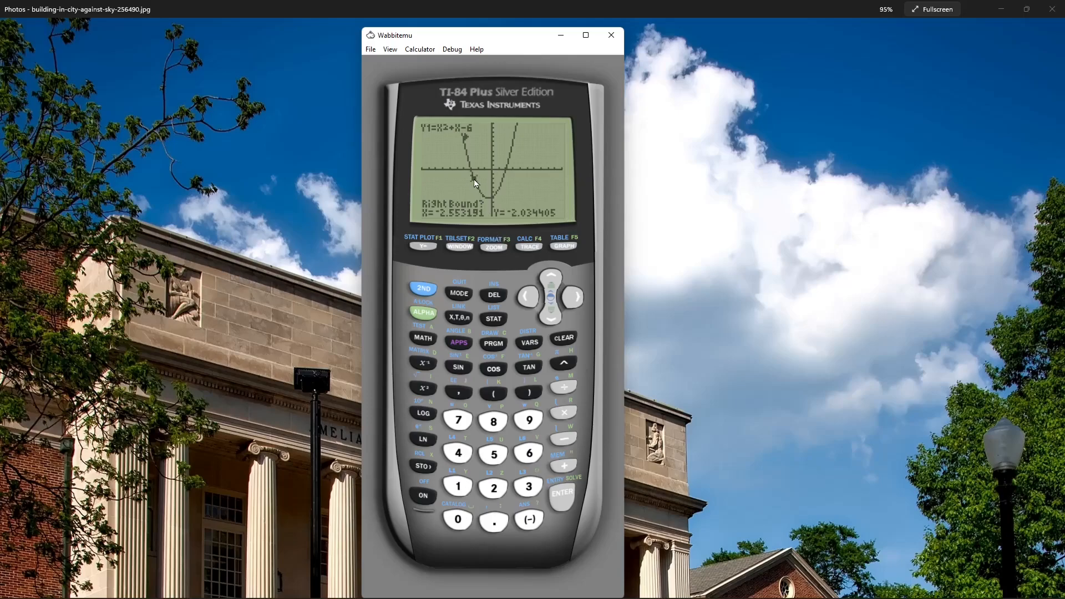
left_click(561, 492)
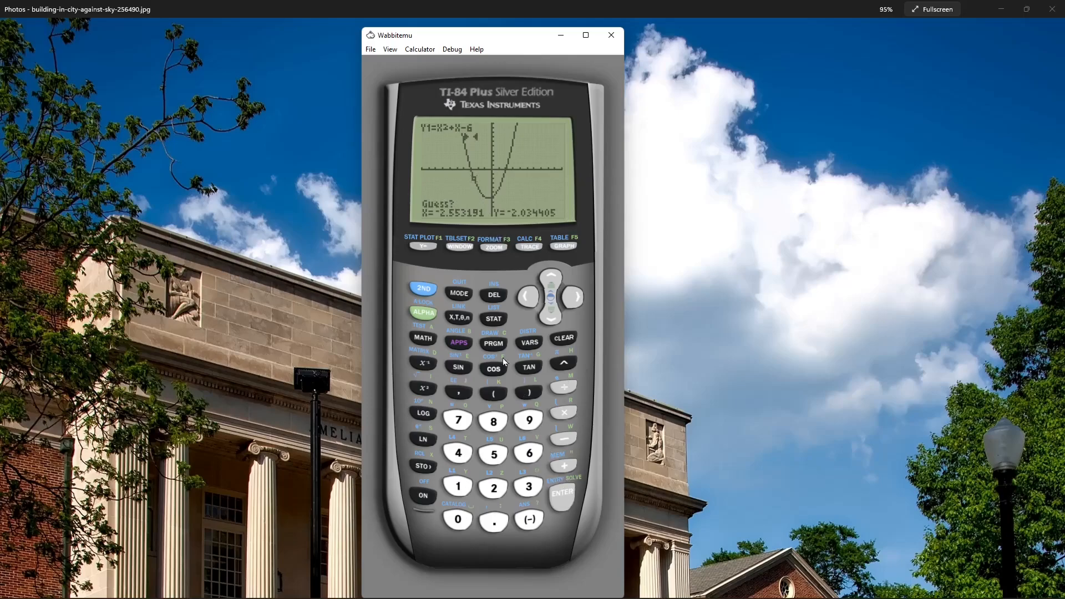
mouse_move(567, 504)
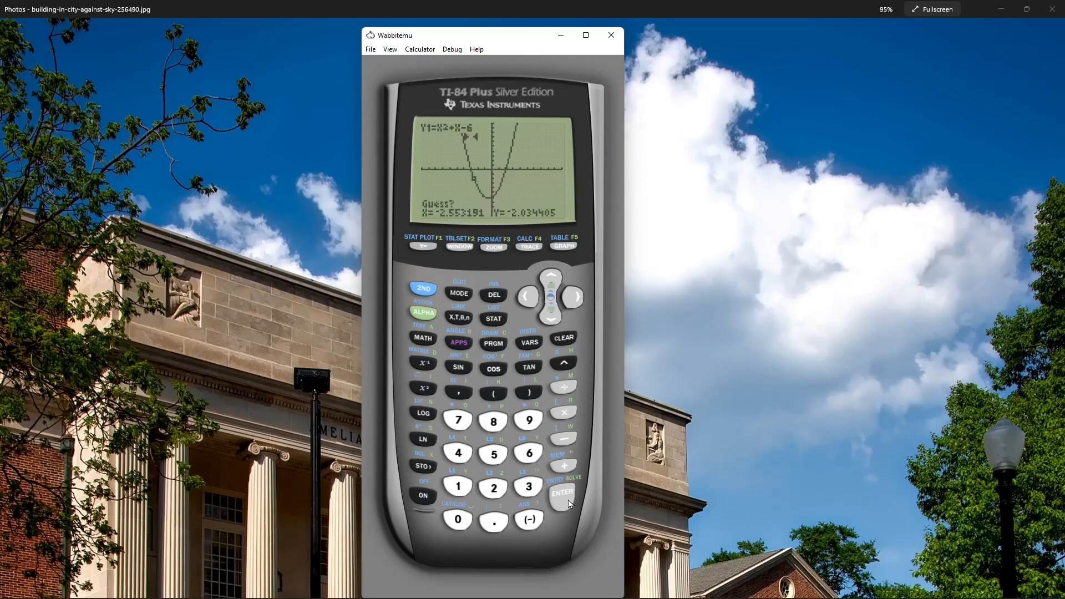
left_click(562, 492)
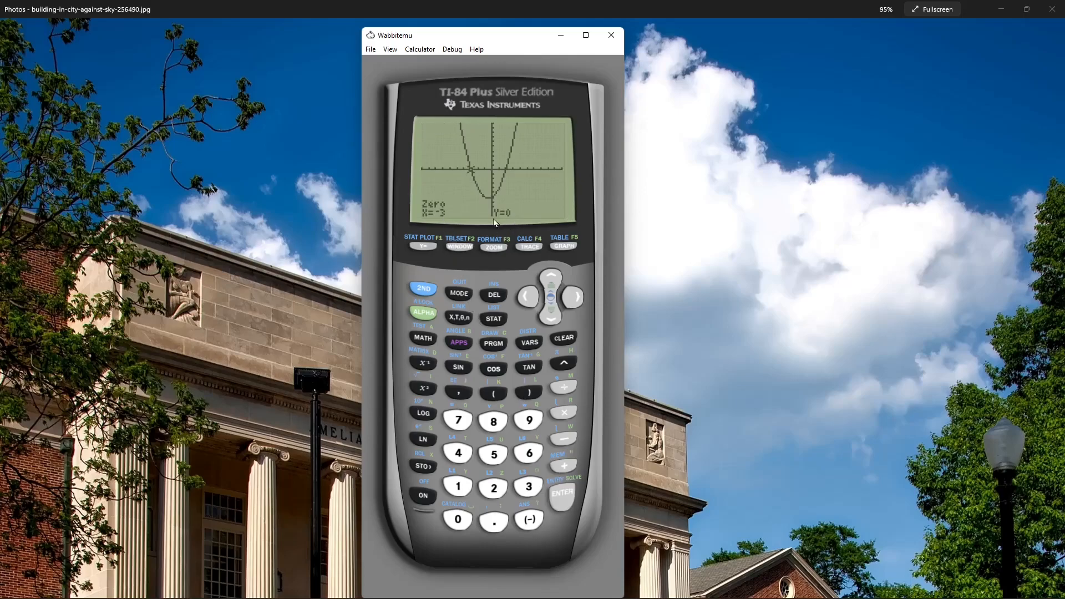
mouse_move(437, 222)
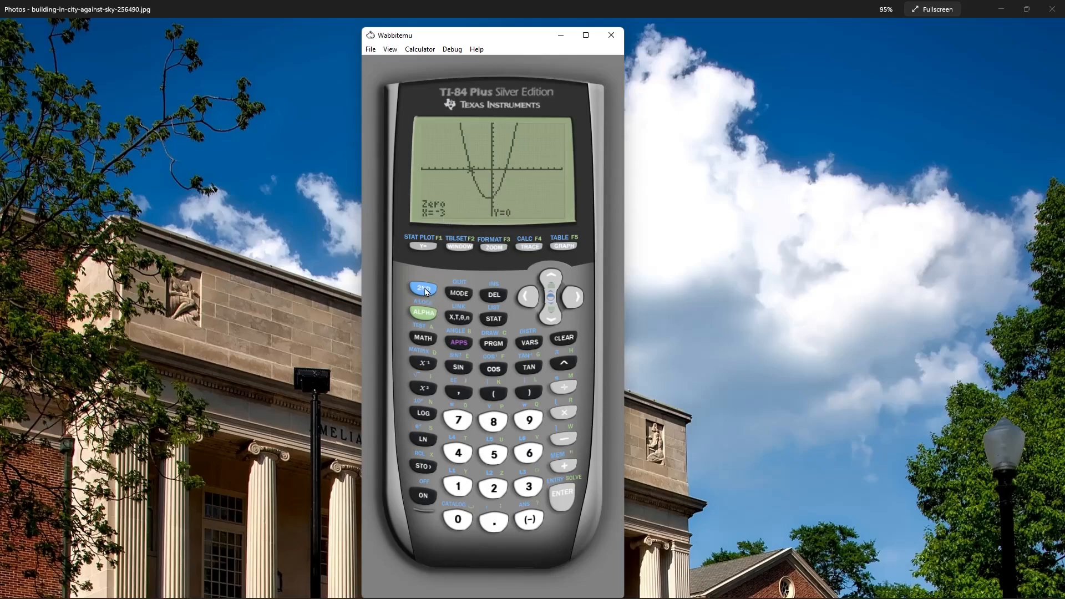
Repeat the zero calculation with bounds around x=2 to report the zero at X = 2, Y = 0.
left_click(528, 246)
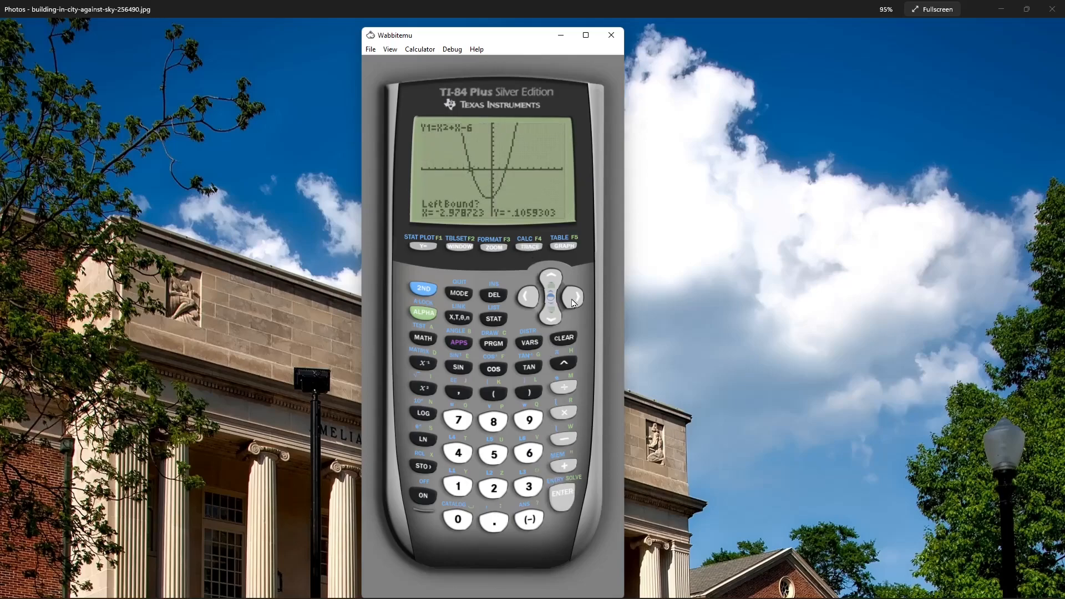
left_click(573, 297)
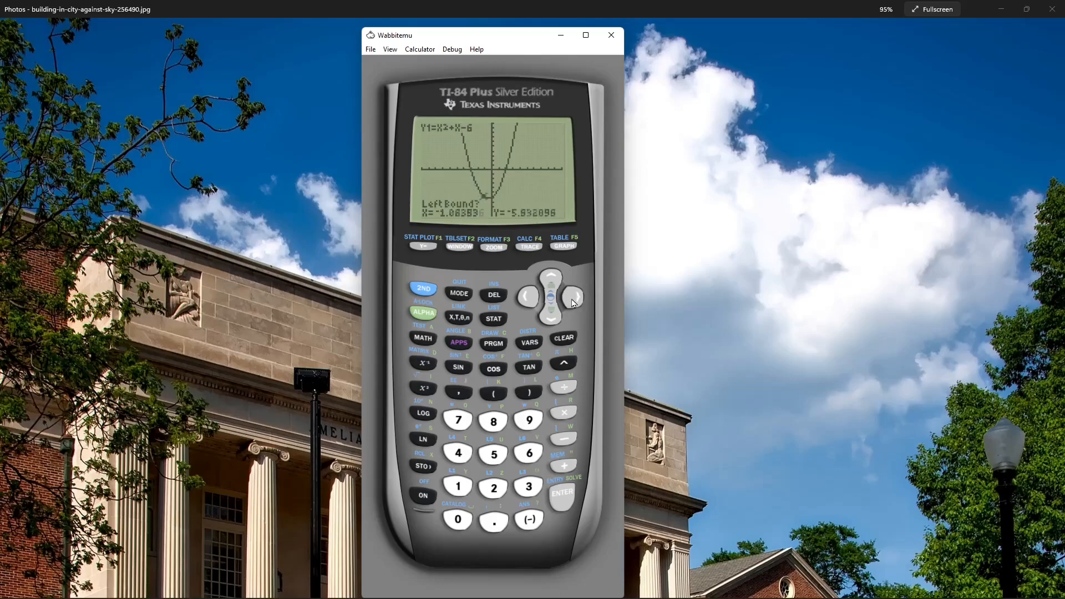
left_click(572, 297)
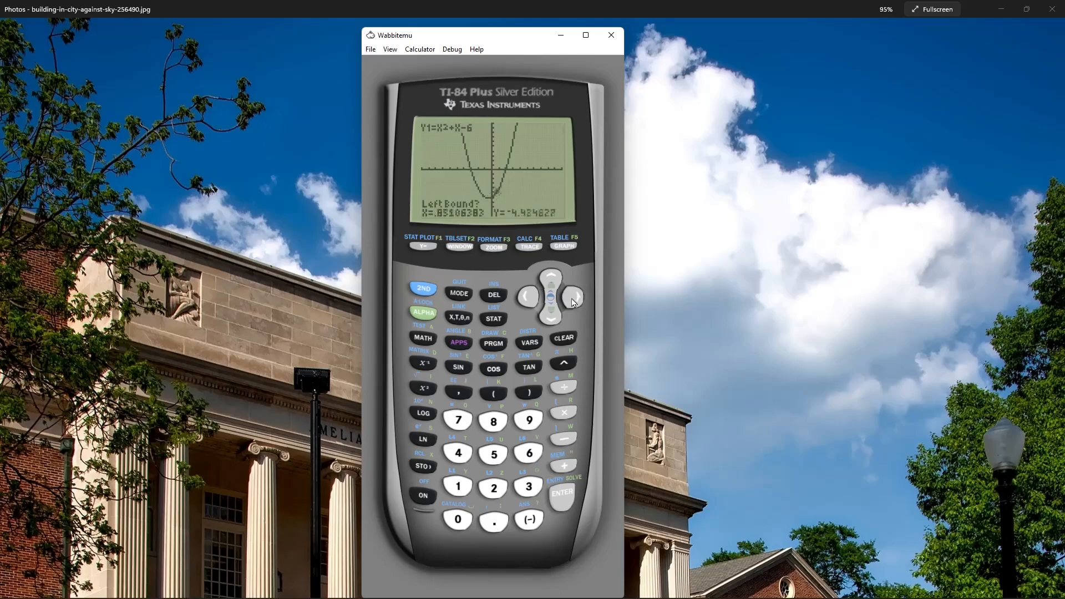
left_click(573, 296)
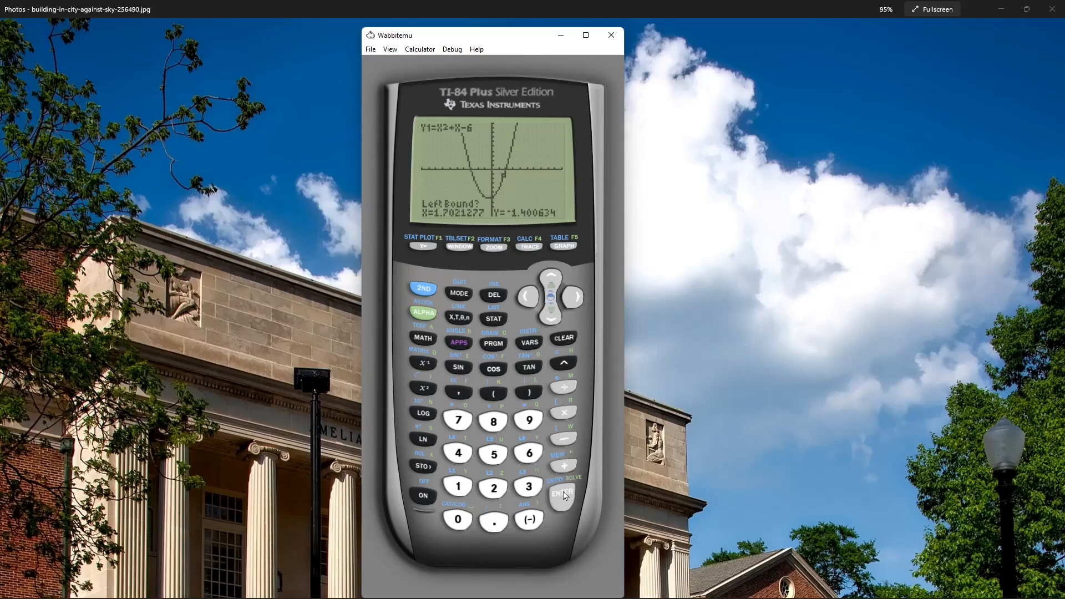
left_click(564, 492)
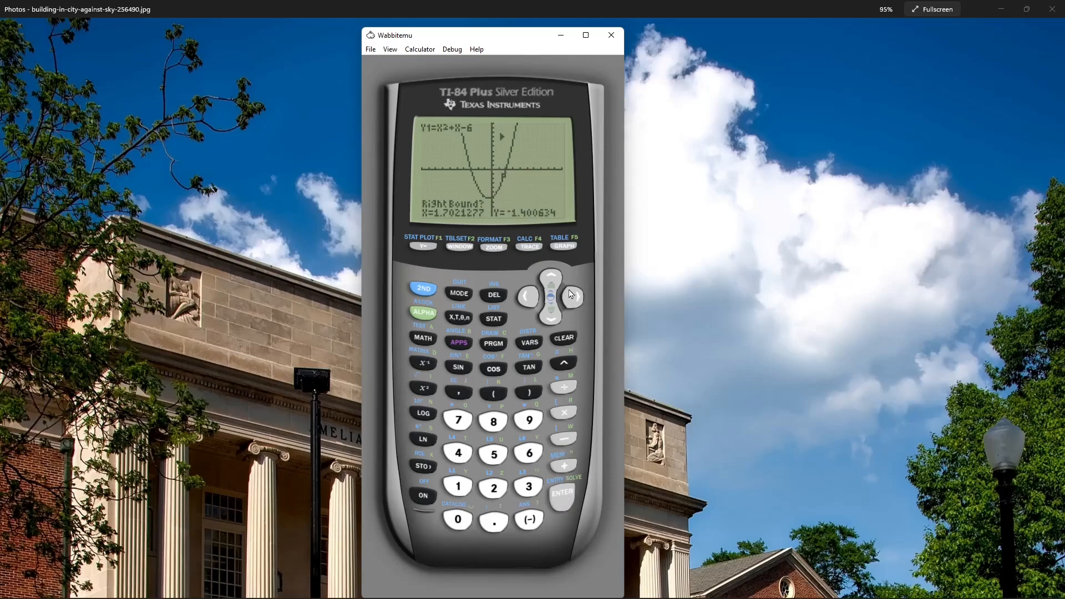
left_click(572, 298)
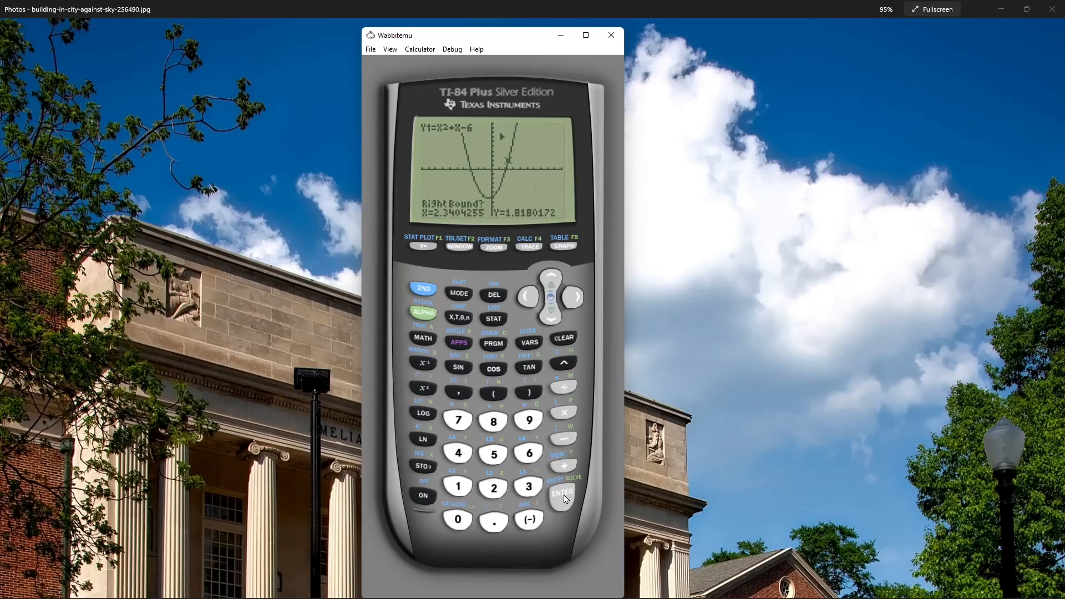
left_click(561, 492)
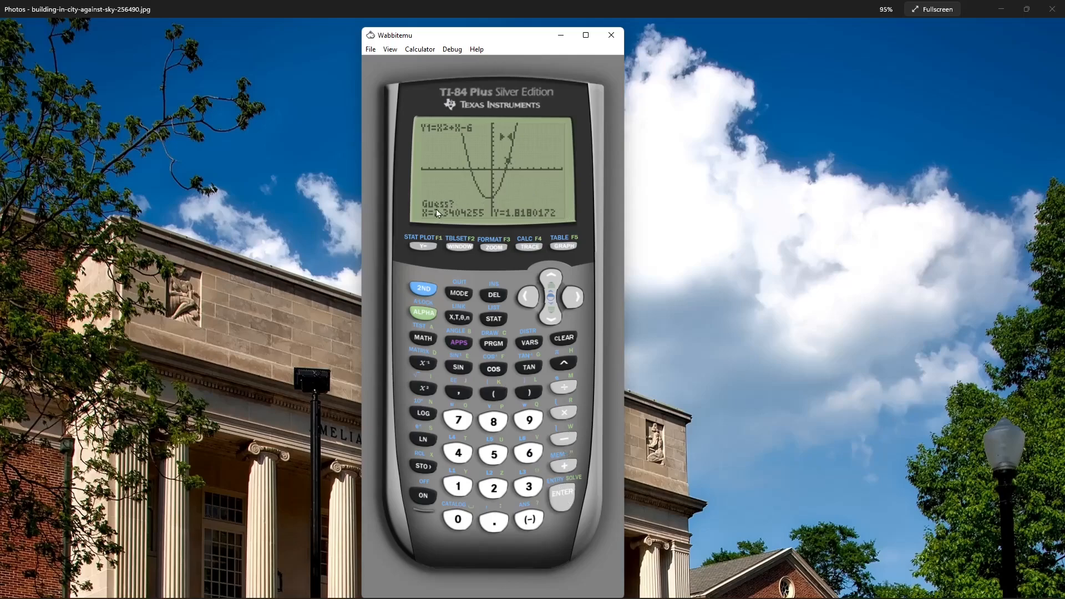
left_click(561, 493)
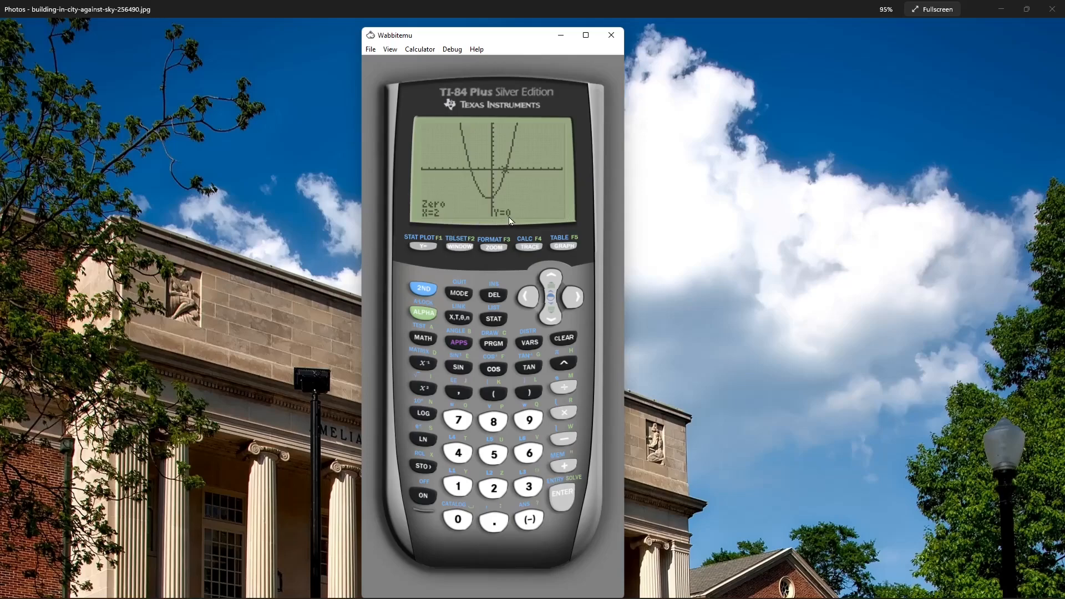
mouse_move(522, 219)
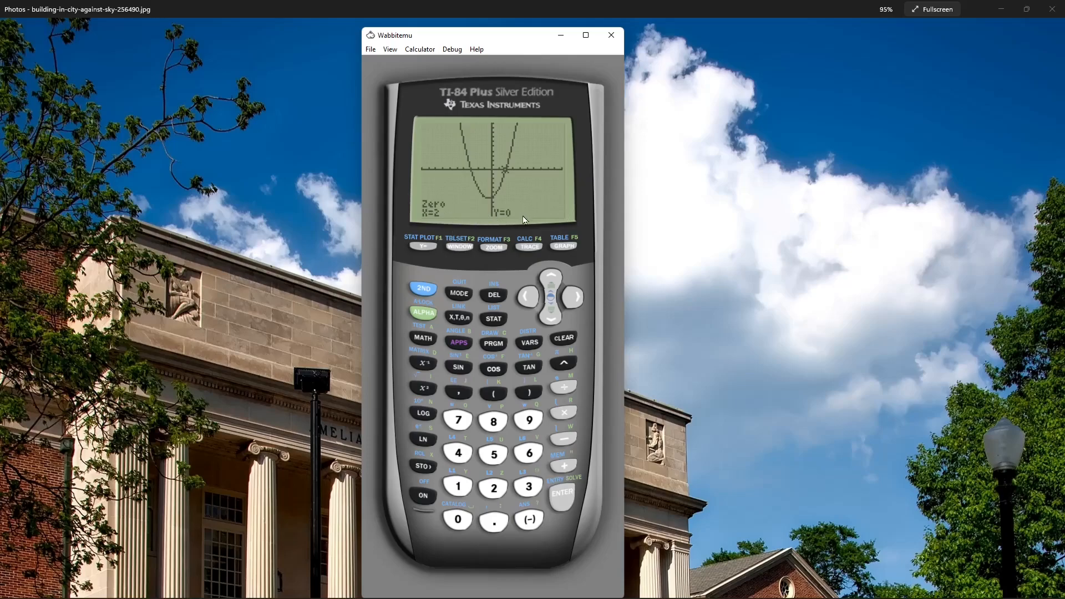
mouse_move(435, 220)
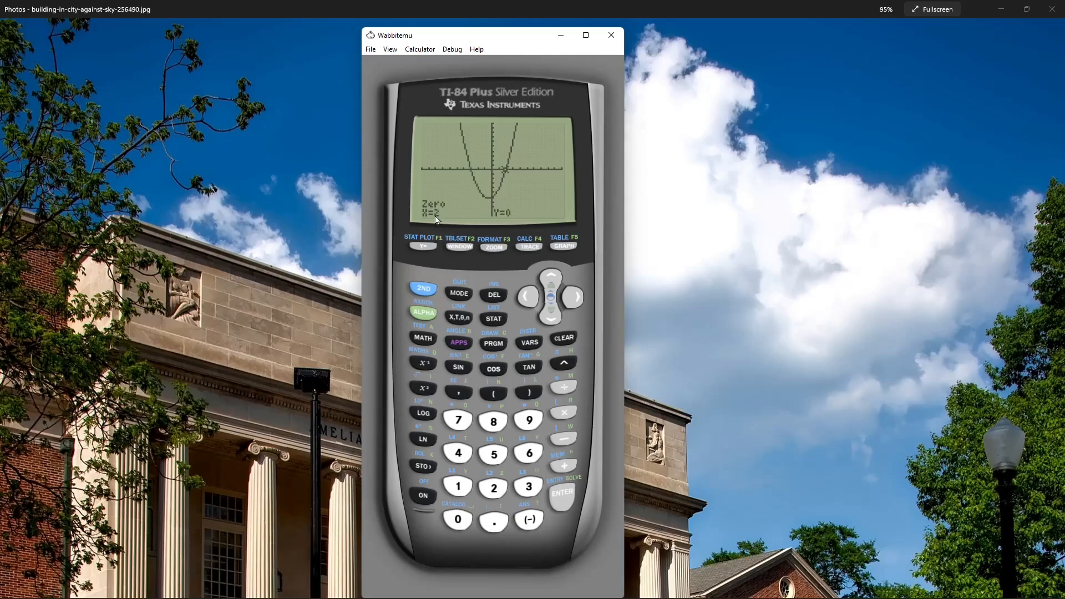
mouse_move(509, 226)
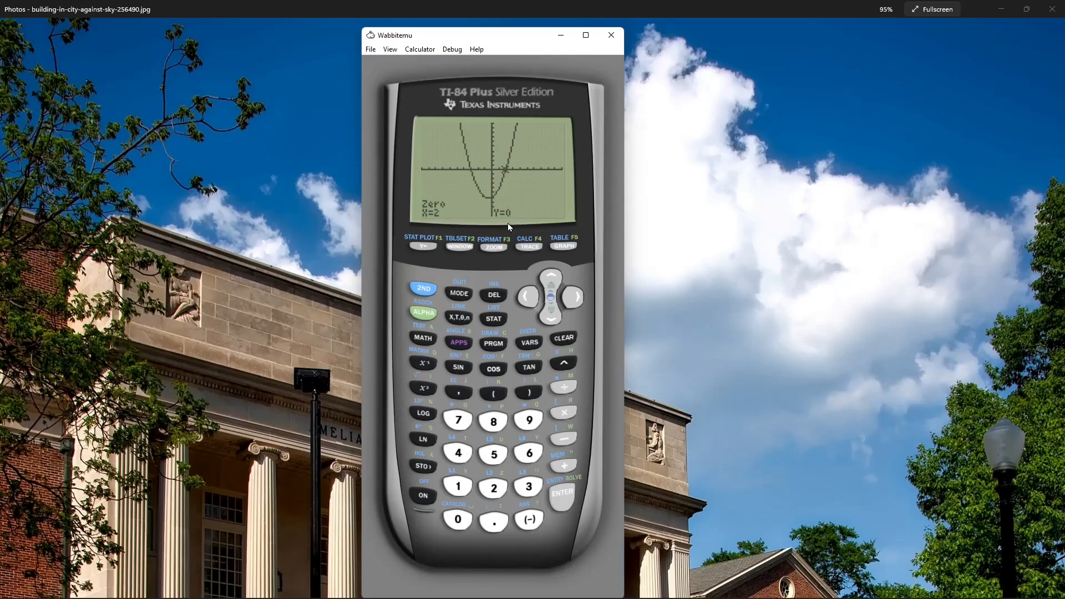
Show the table of X and Y1 values, scrolled to X = 2 where Y1 = 0.
left_click(423, 289)
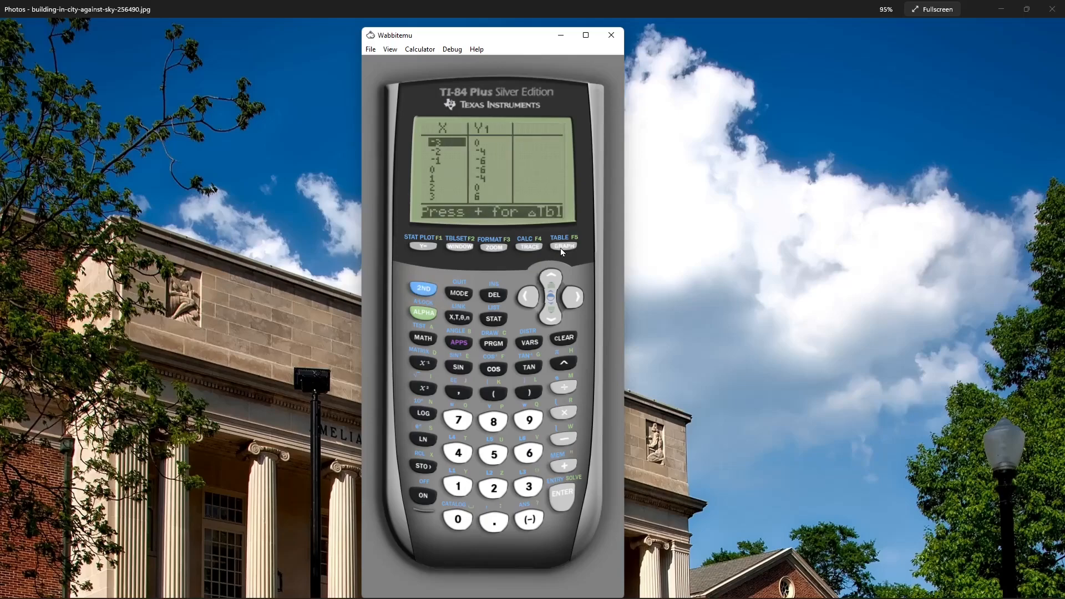
mouse_move(554, 276)
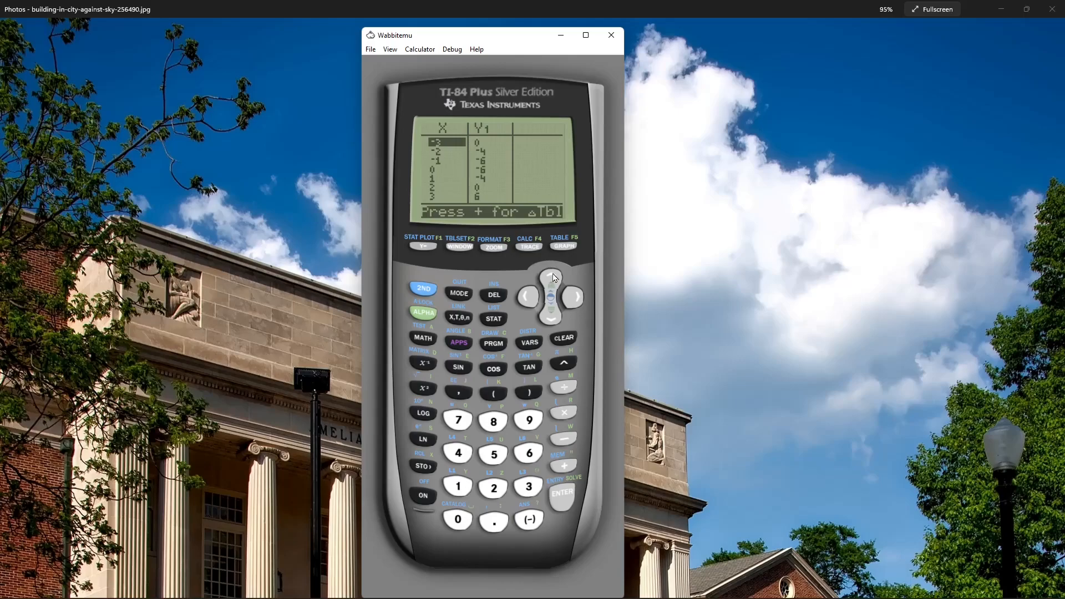
left_click(551, 277)
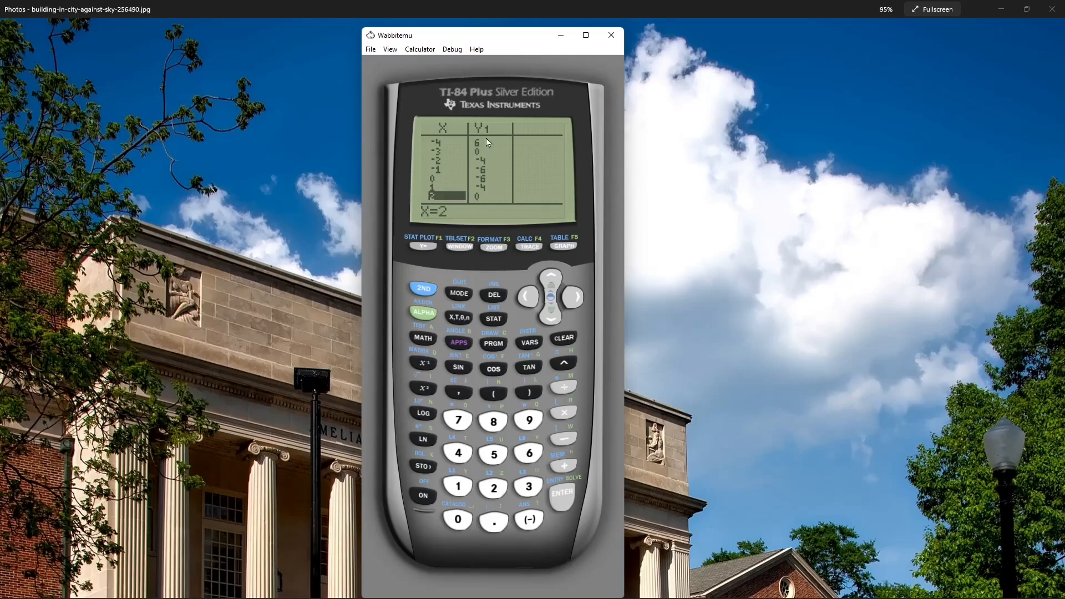
mouse_move(489, 195)
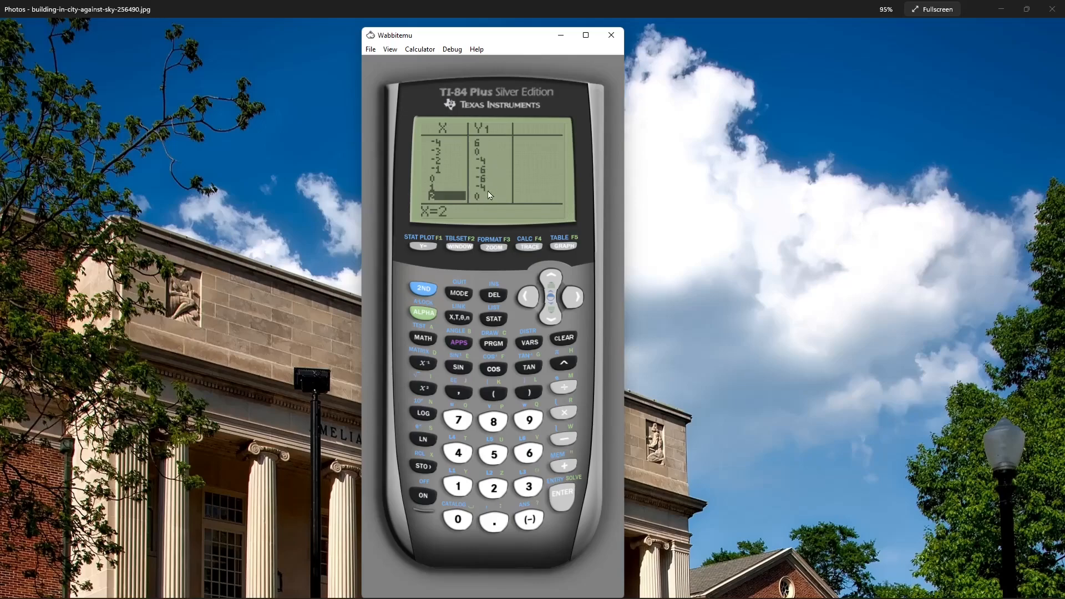